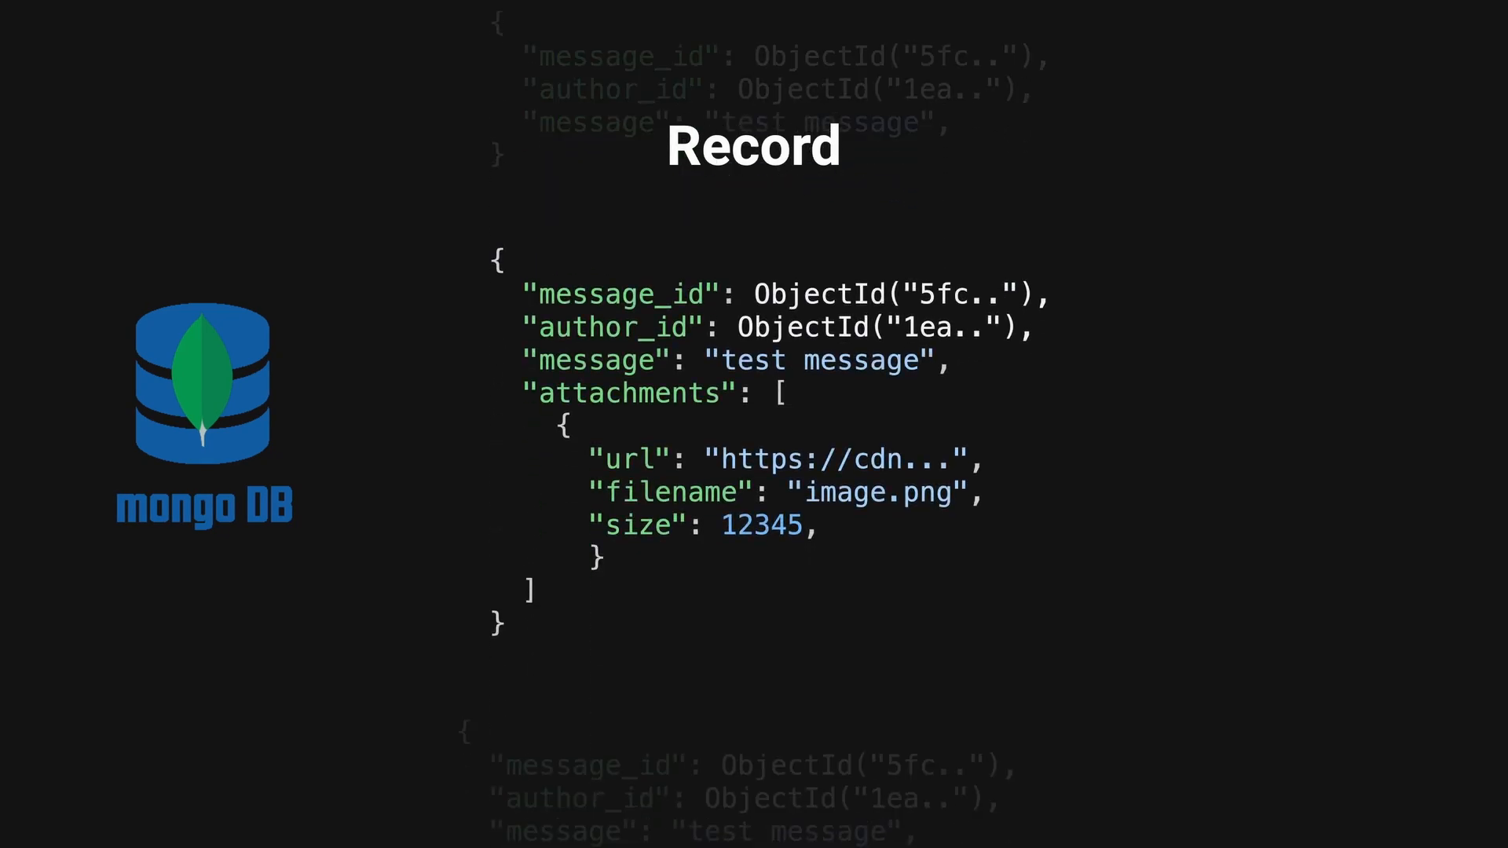
{"action": "scroll", "scroll_direction": "down", "scroll_amount": 3}
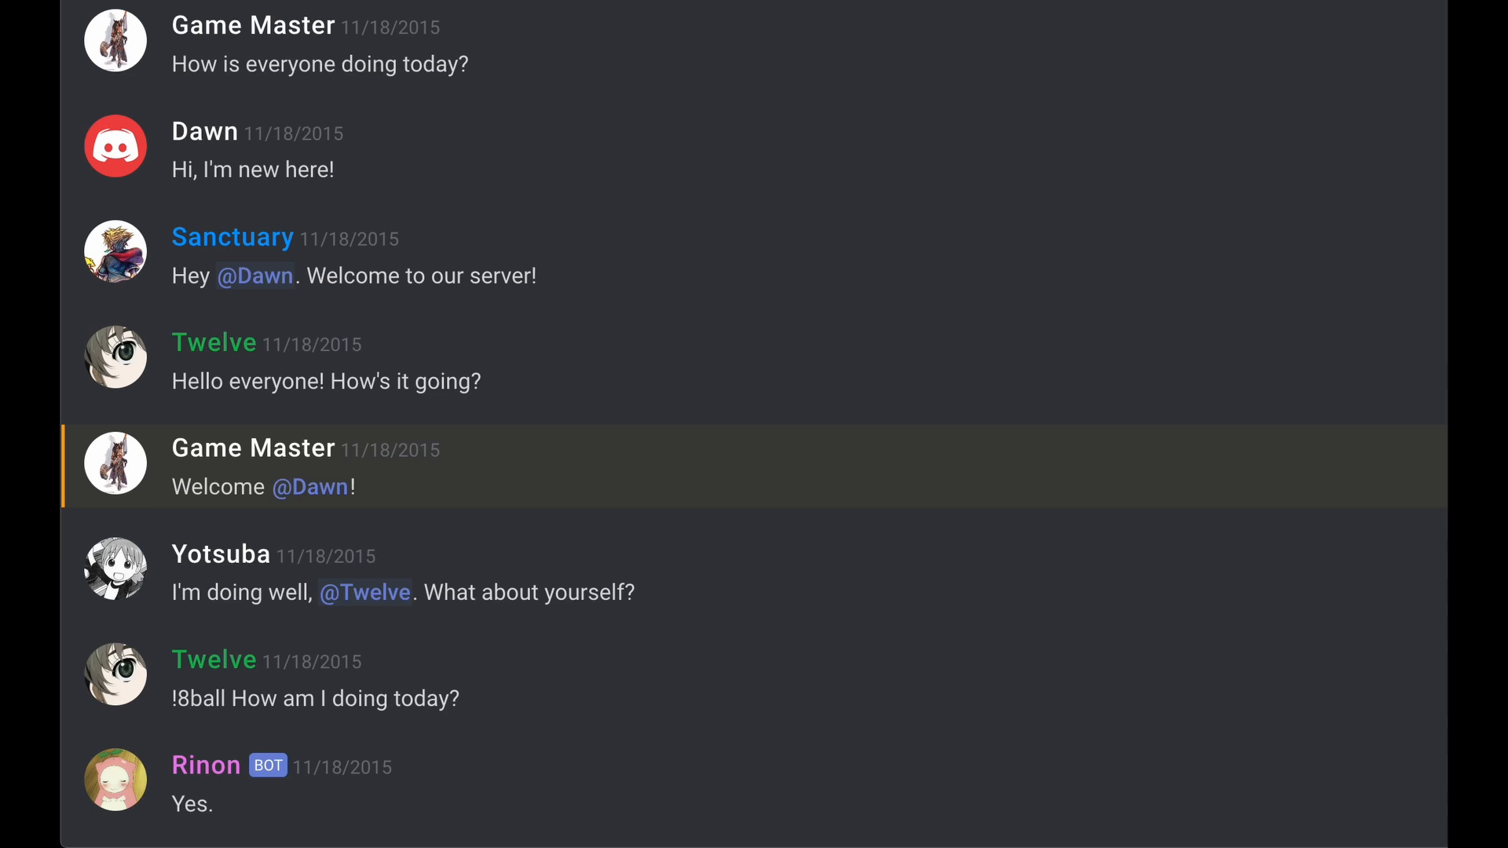
{"action": "scroll", "scroll_direction": "down", "scroll_amount": 3}
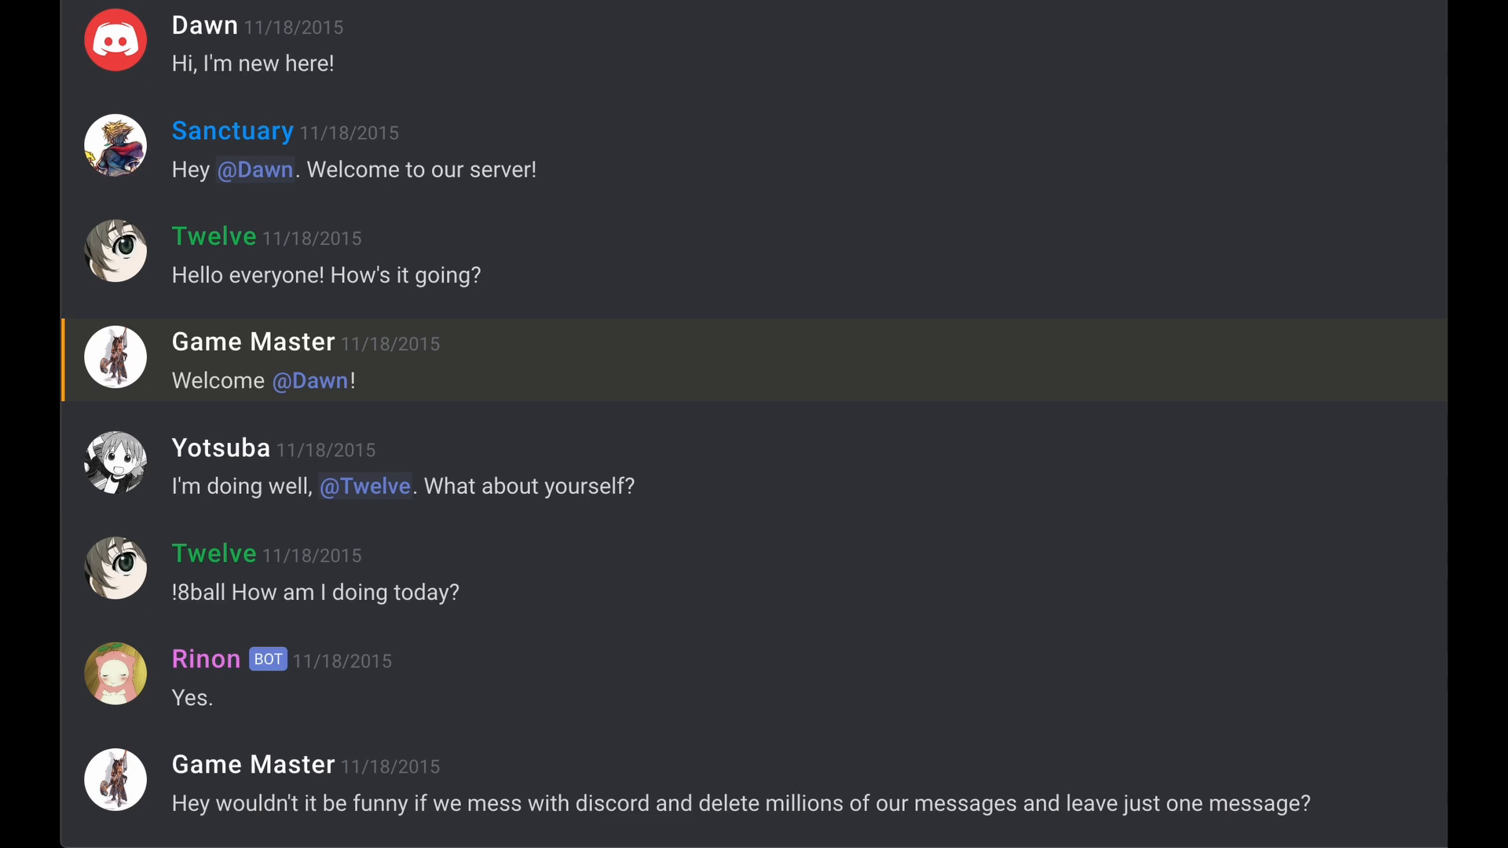
{"action": "scroll", "scroll_direction": "down", "scroll_amount": 3}
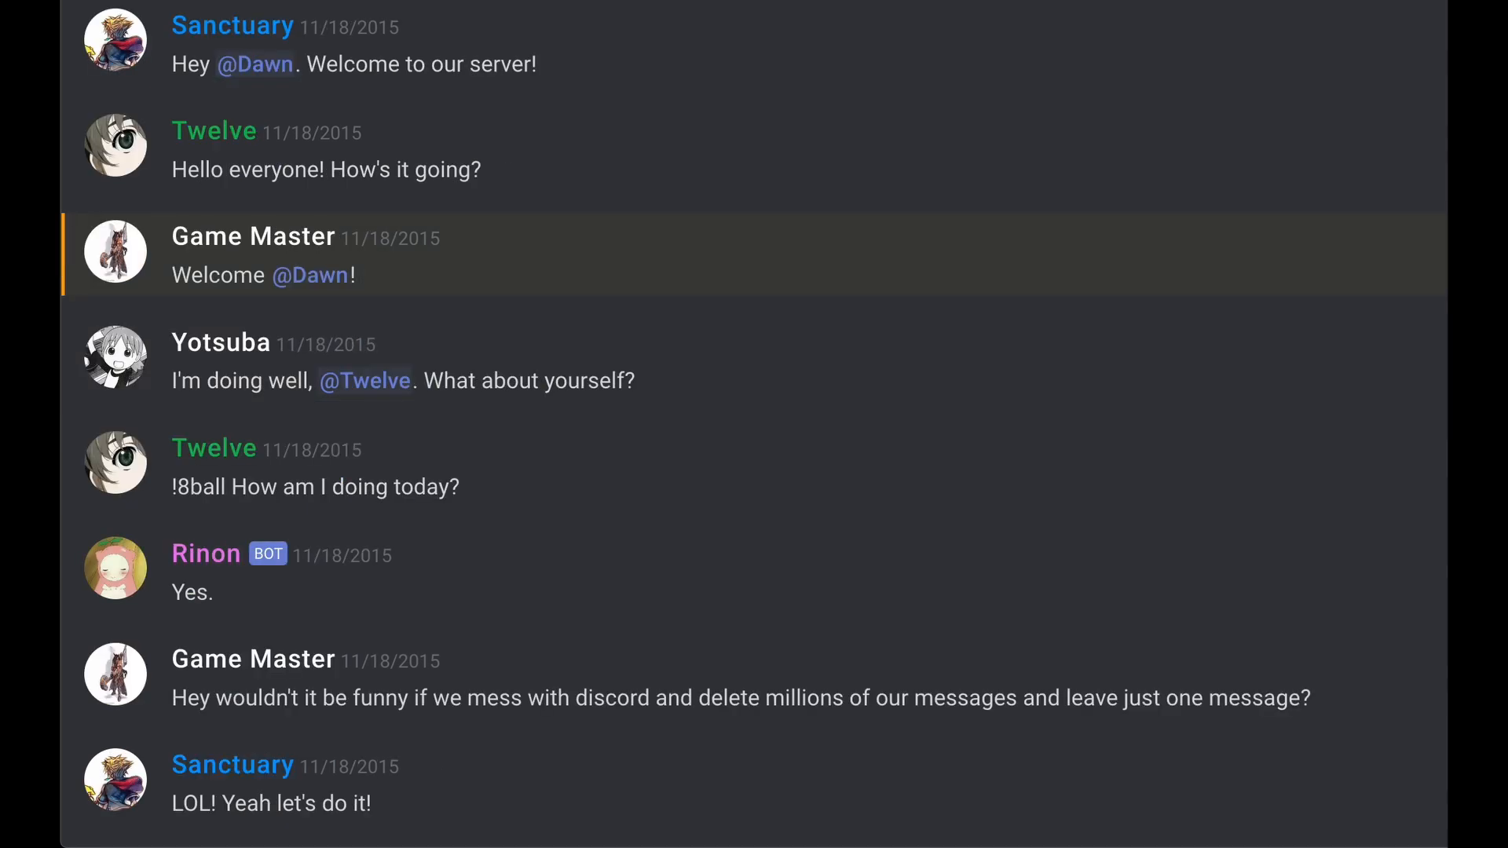
{"action": "scroll", "scroll_direction": "up", "scroll_amount": 3}
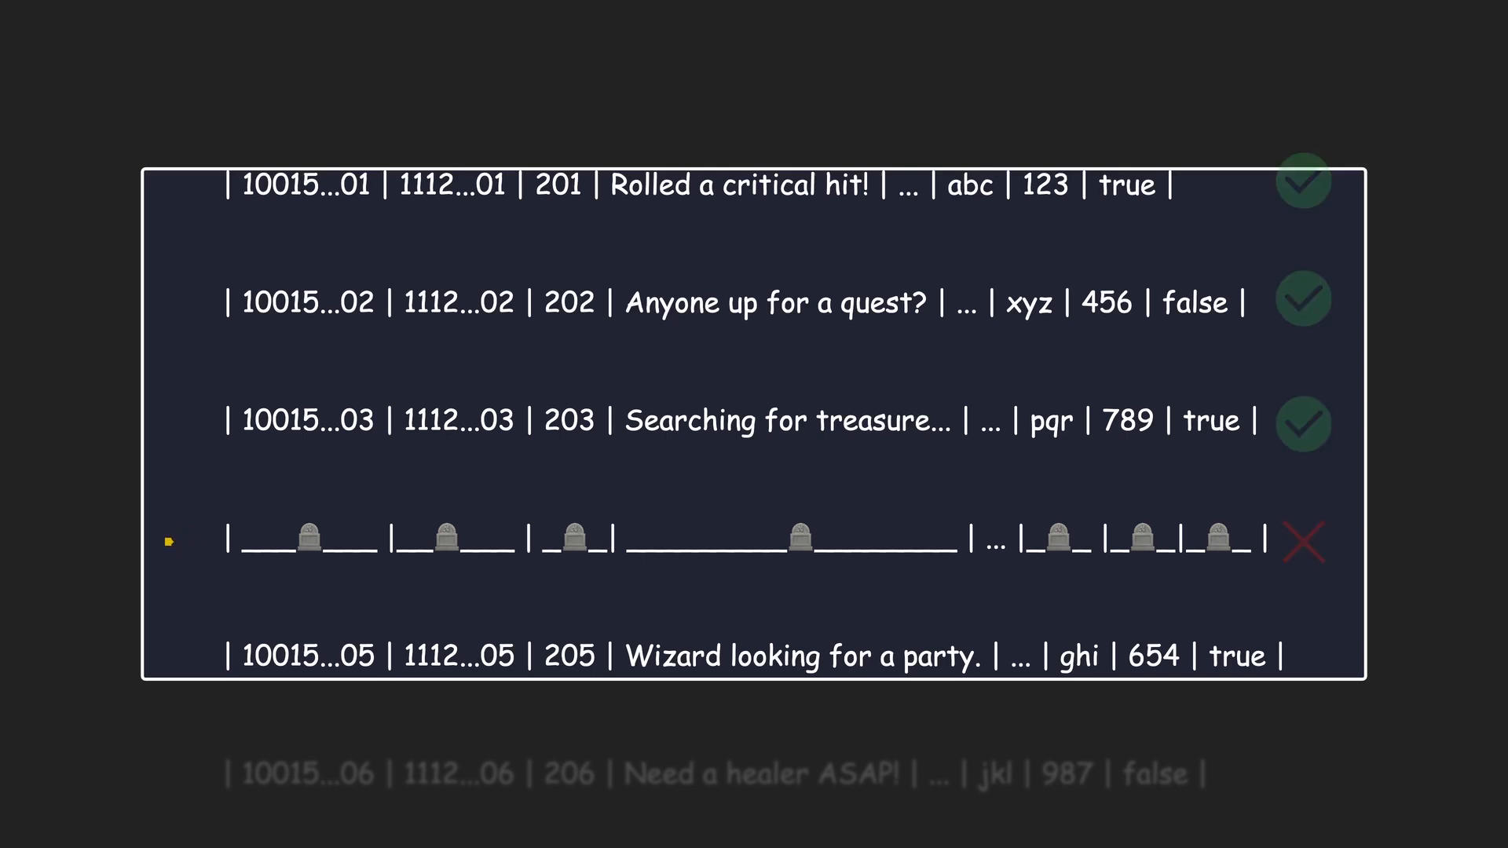
{"action": "scroll", "scroll_direction": "down", "scroll_amount": 3}
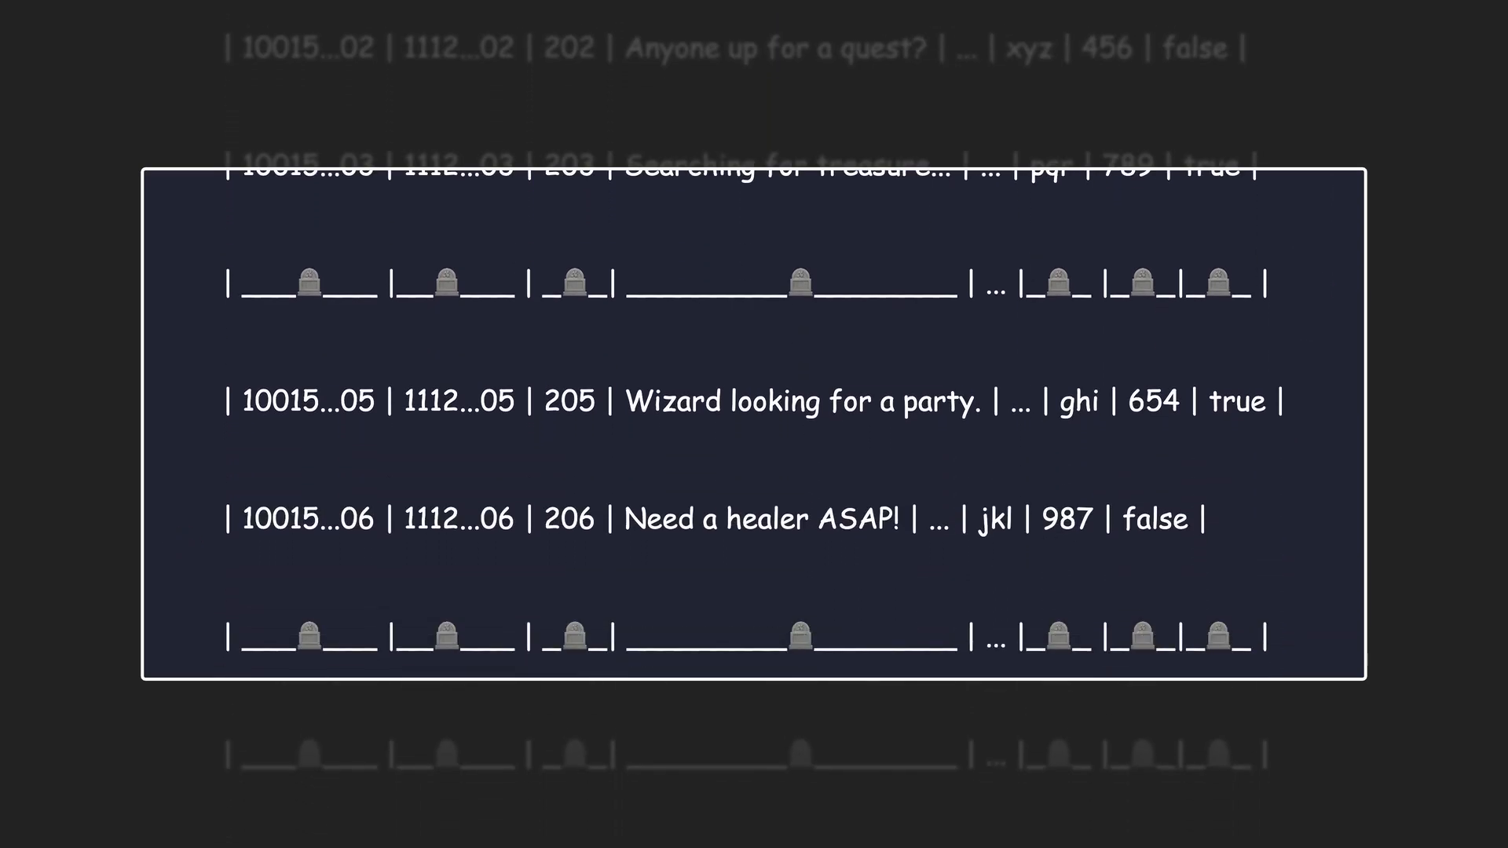